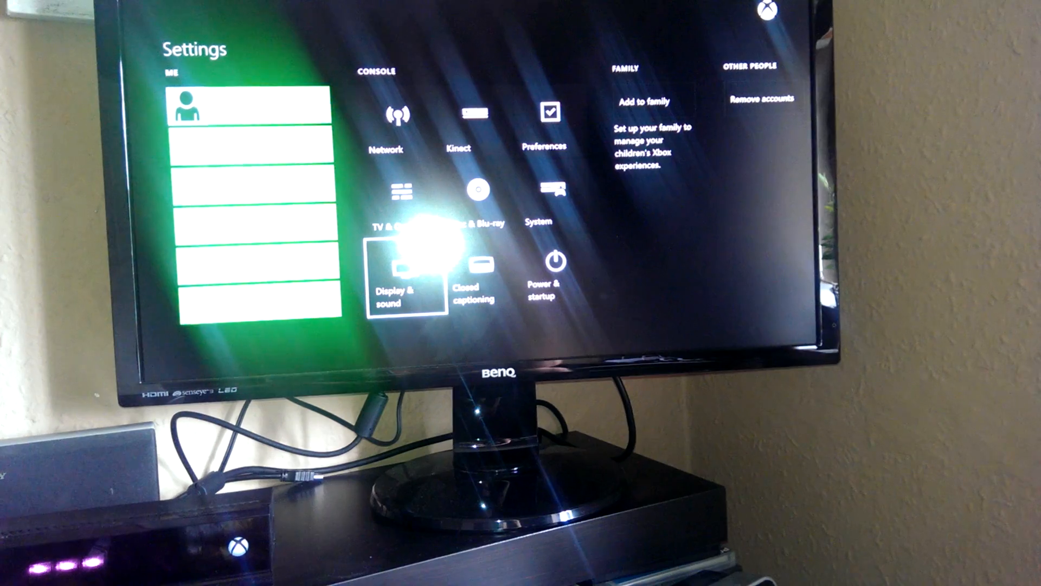
Reach the HDMI audio format choices in Display & sound, currently showing 5.1 uncompressed
left_click(397, 285)
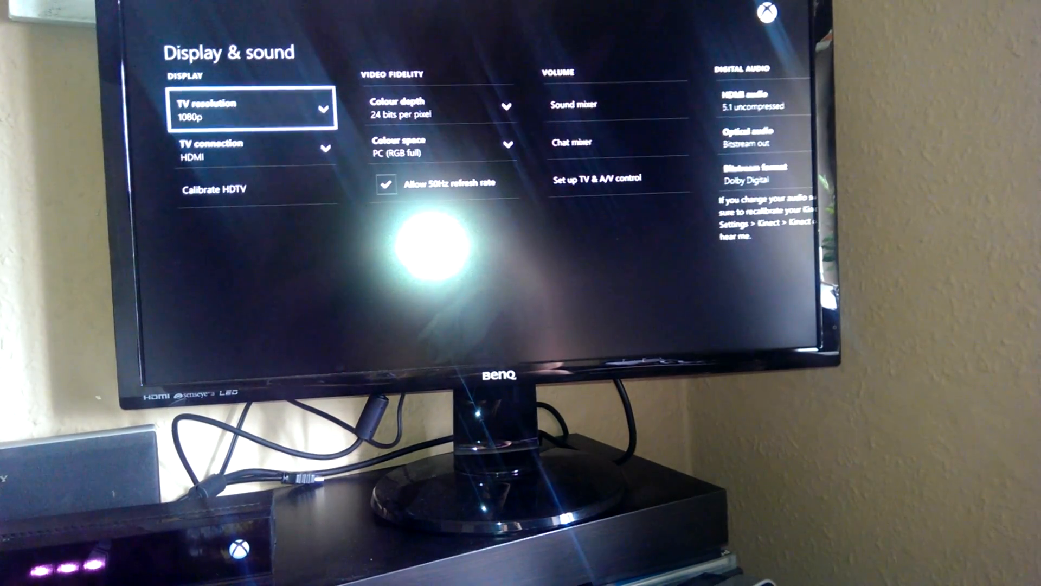
left_click(750, 99)
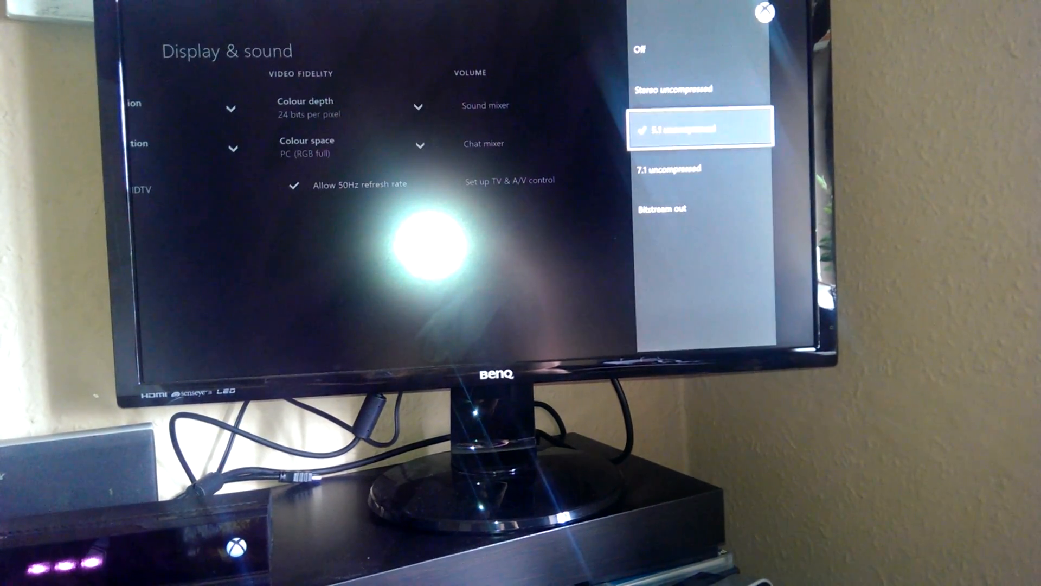